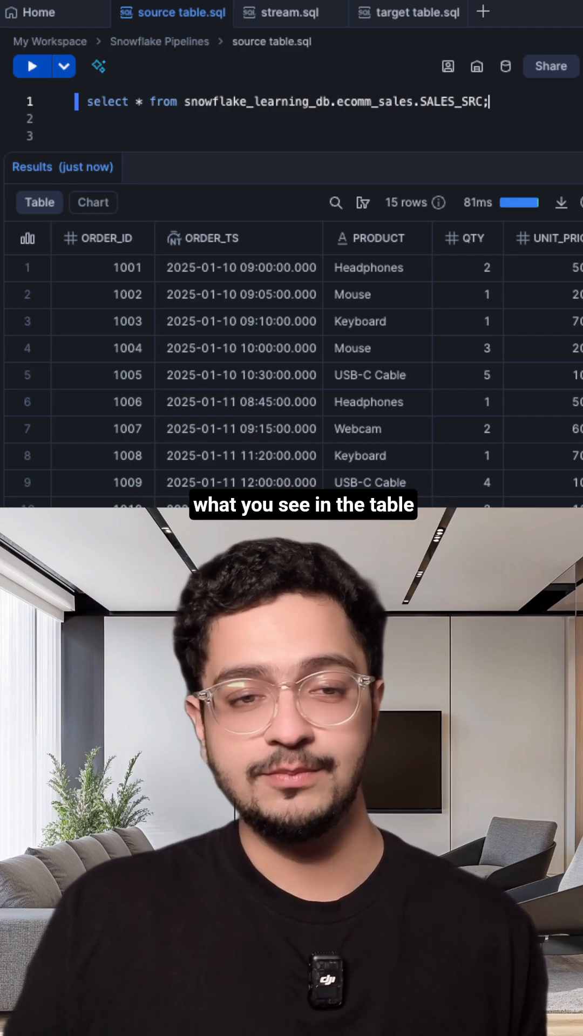
Show the tasks-and-streams worksheet defining append-only stream SALES_SRC_STM on SALES_SRC.
click(368, 268)
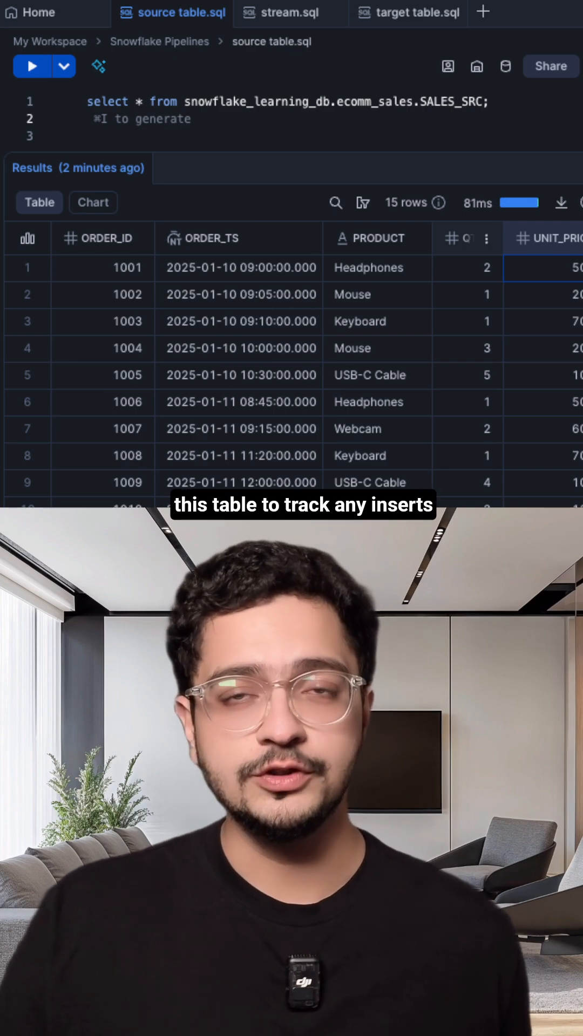
click(31, 66)
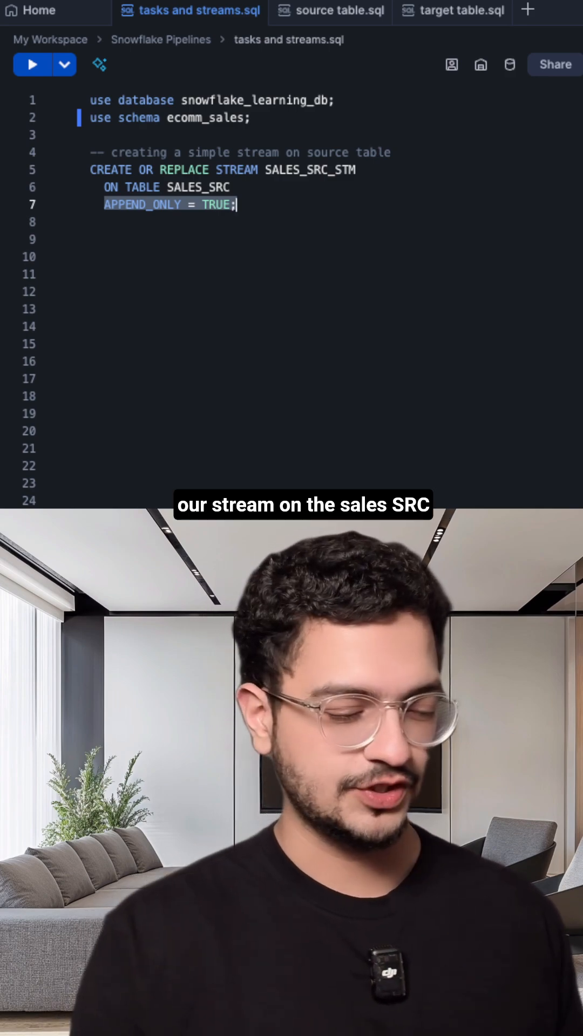
Show the stream worksheet with the SALES_SRC_STM query and the insert of orders 1020 and 1021.
click(31, 64)
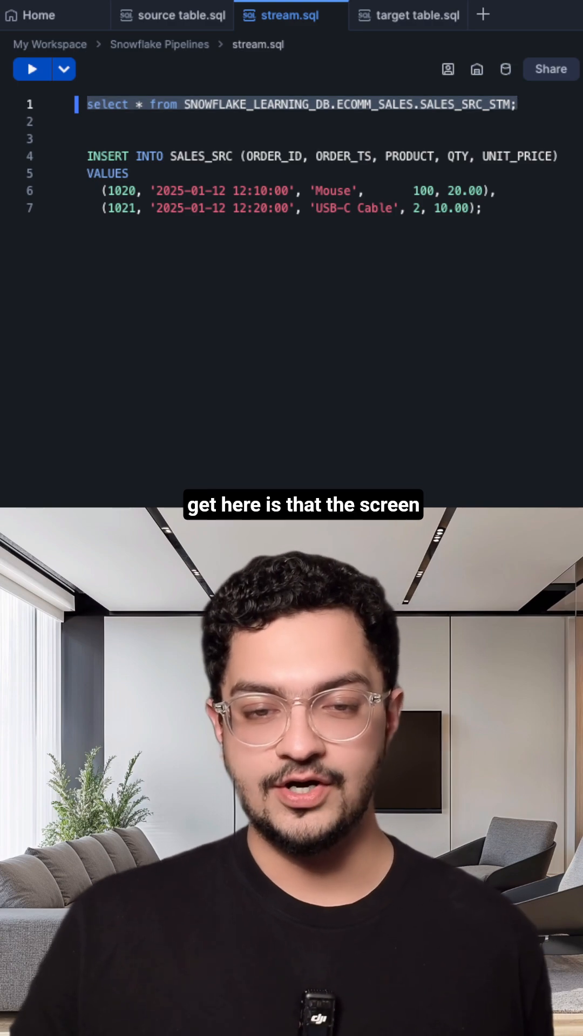
Run SELECT * FROM SALES_SRC_STM to confirm the stream returns zero rows.
click(31, 69)
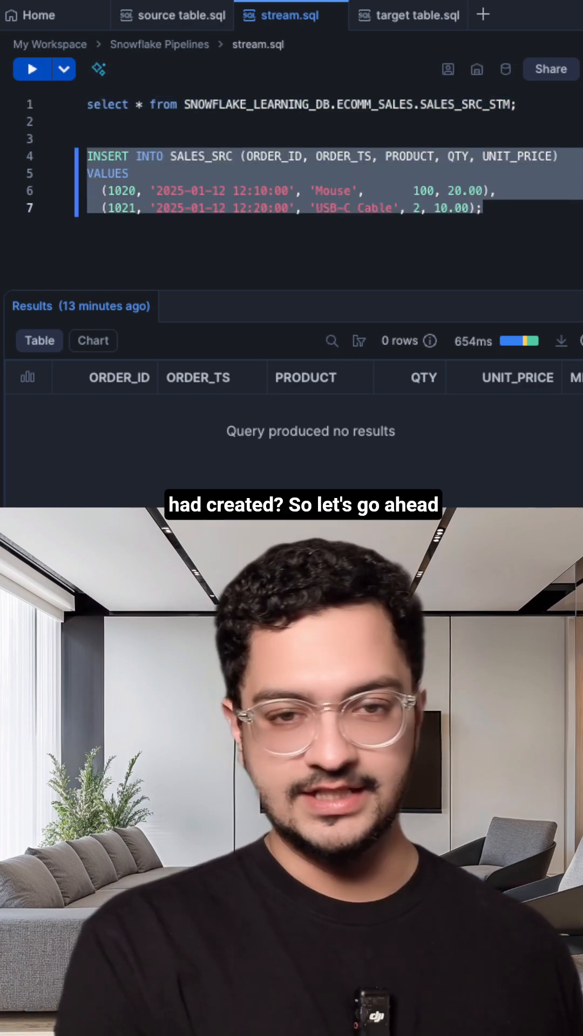
Insert orders 1020 and 1021 into SALES_SRC, then re-query SALES_SRC_STM to return those two rows.
click(30, 69)
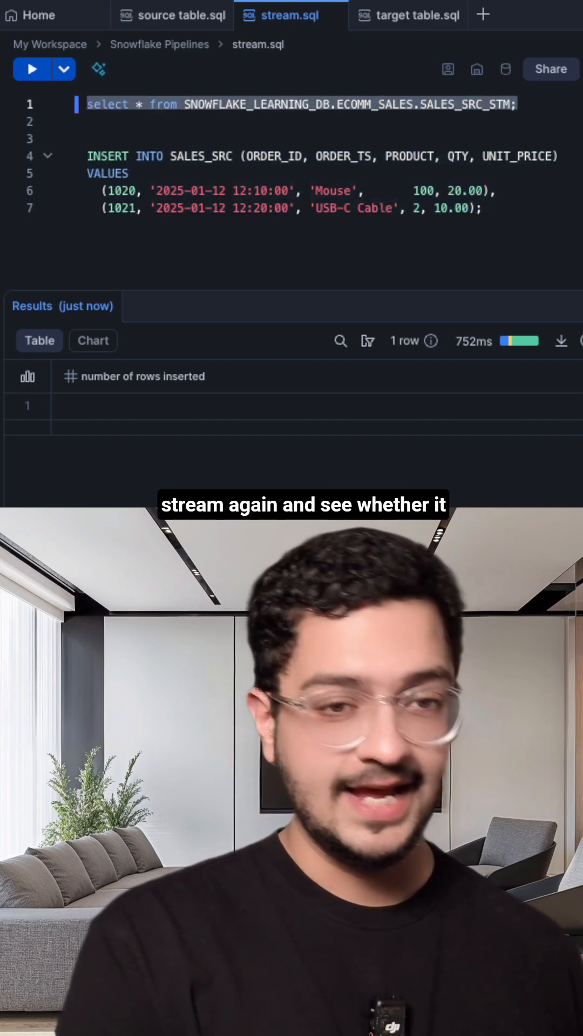
click(30, 69)
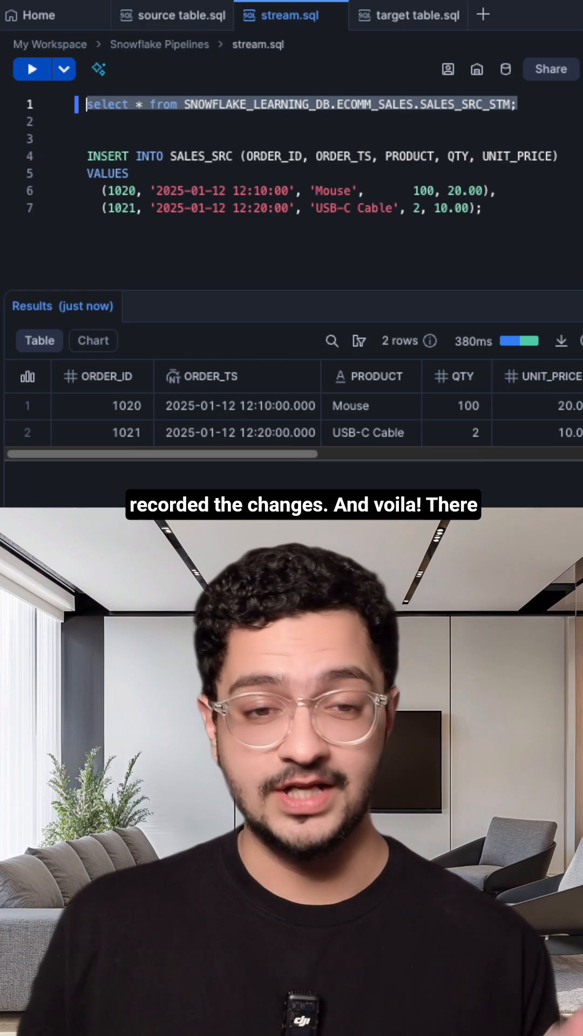